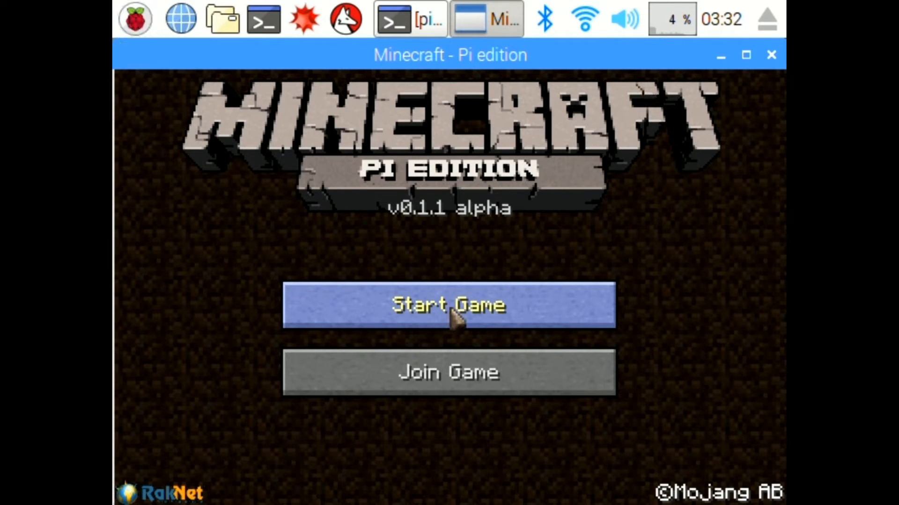
- From the main menu, start the game and create a new world
click(449, 305)
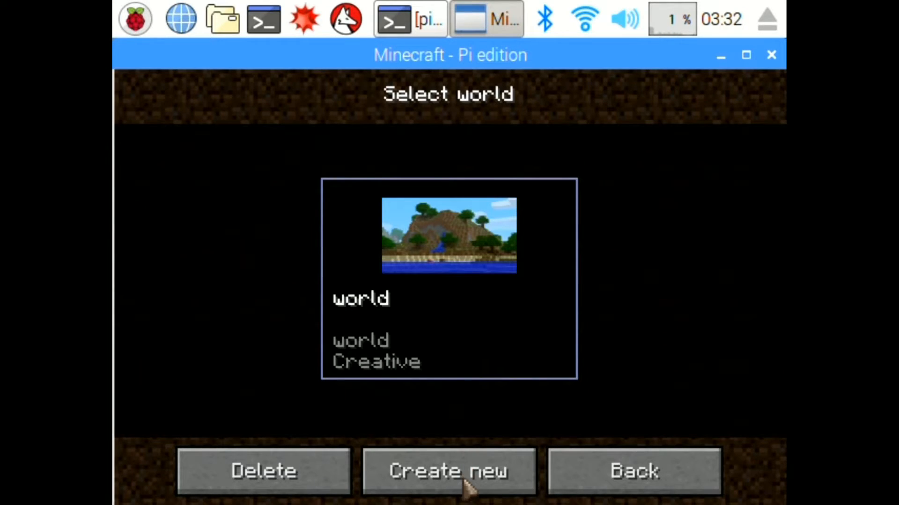
click(449, 472)
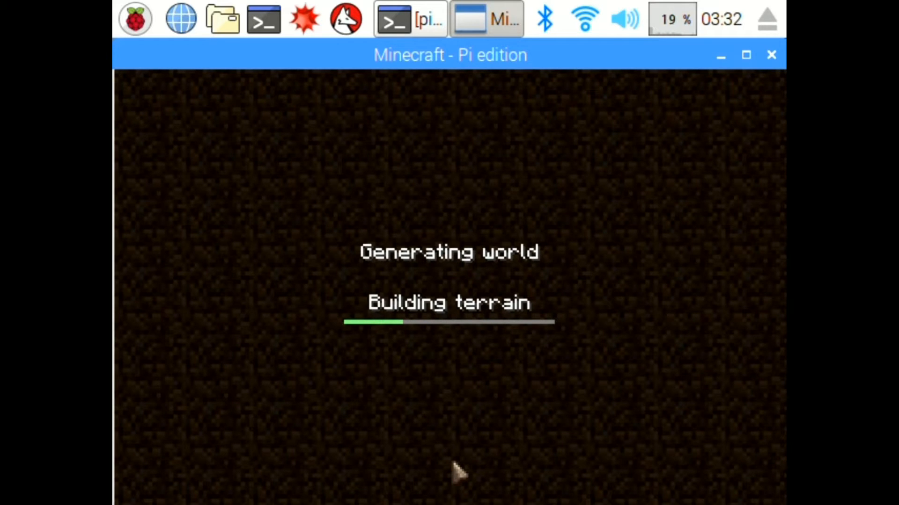
mouse_move(471, 196)
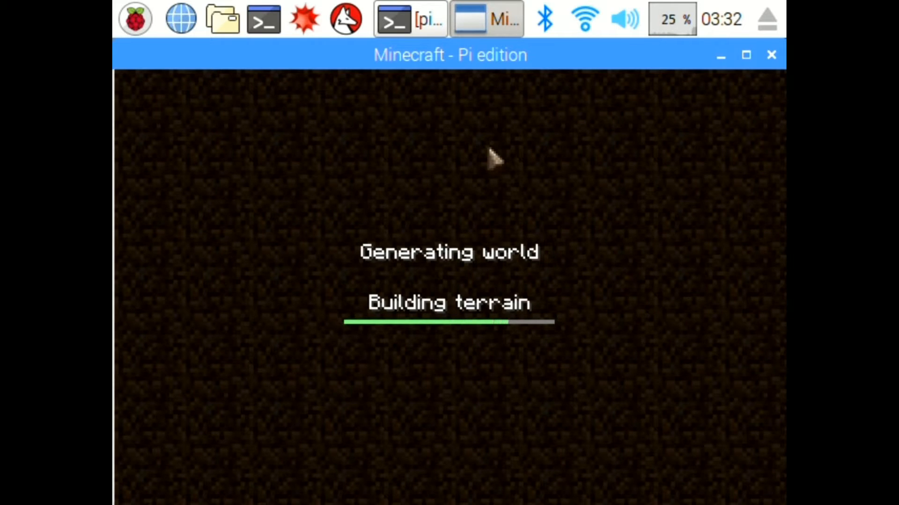
mouse_move(326, 199)
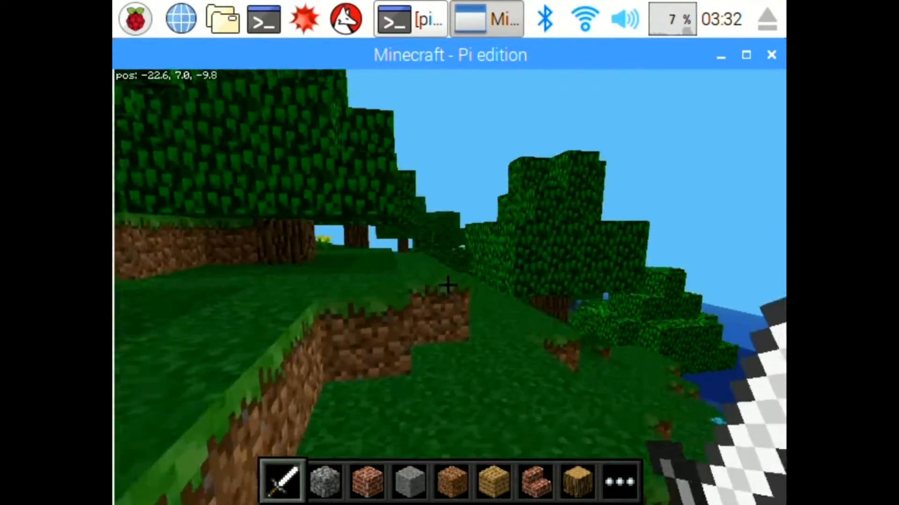
- Walk forward across the grass and through the forest
key(w)
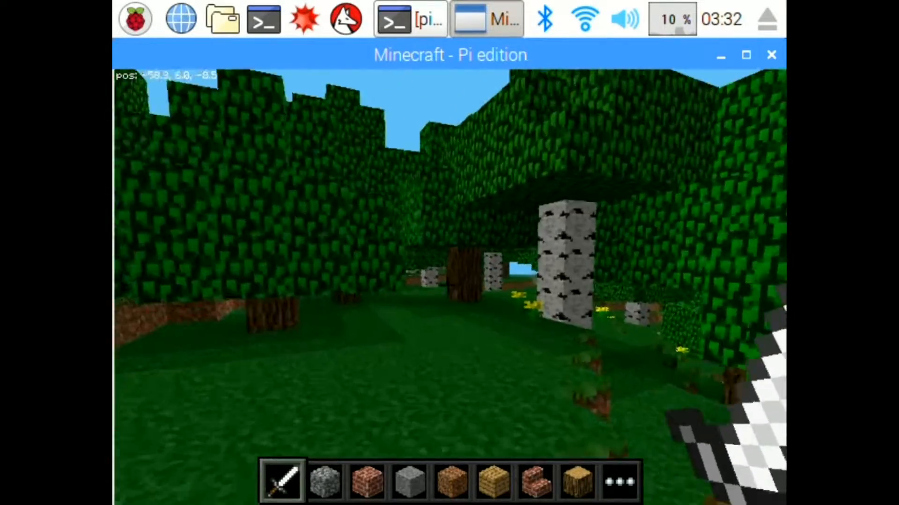
key(w)
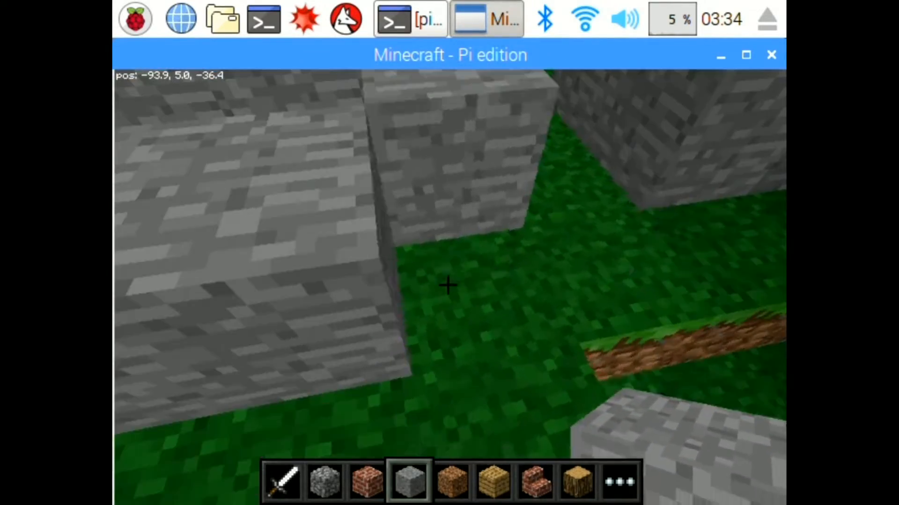
key(w)
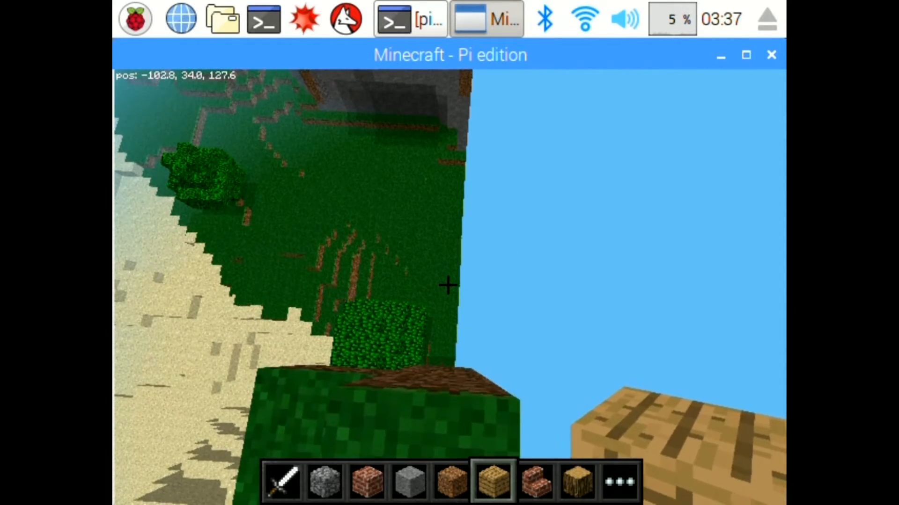
mouse_move(449, 286)
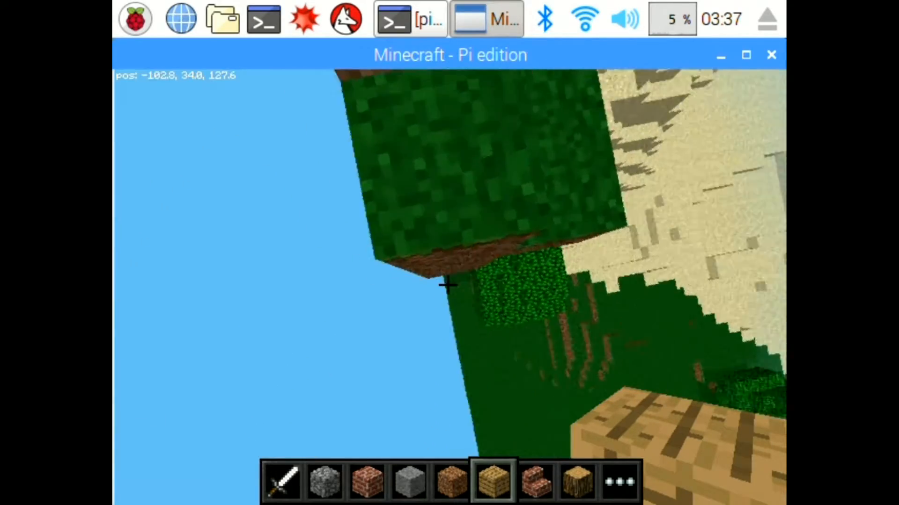
mouse_move(449, 285)
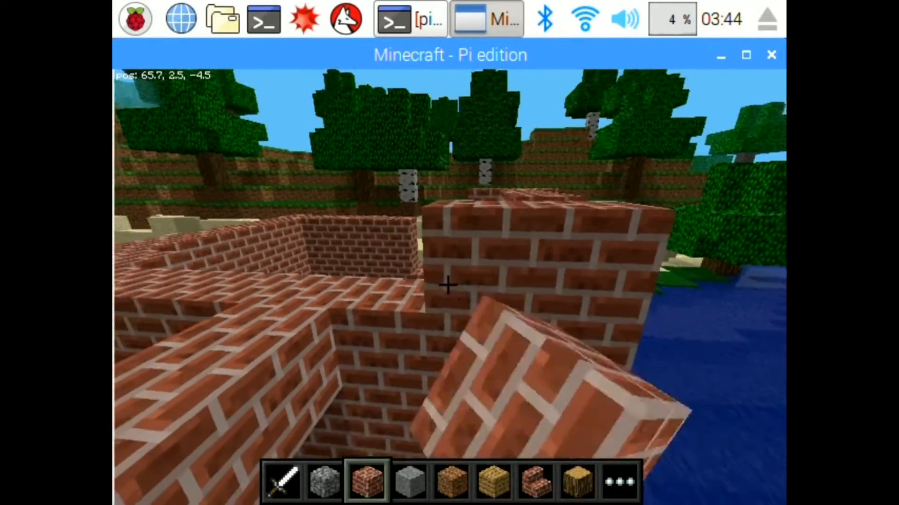
- Walk along the brick walls beside the water
key(w)
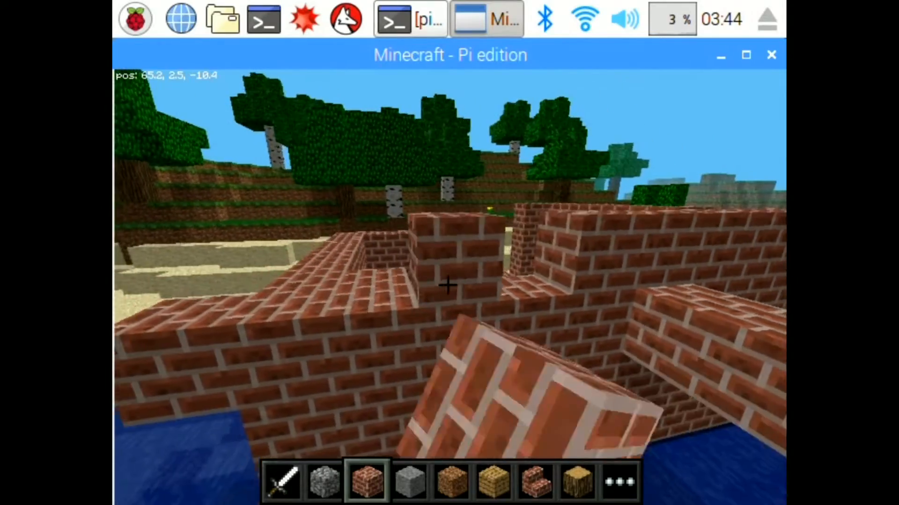